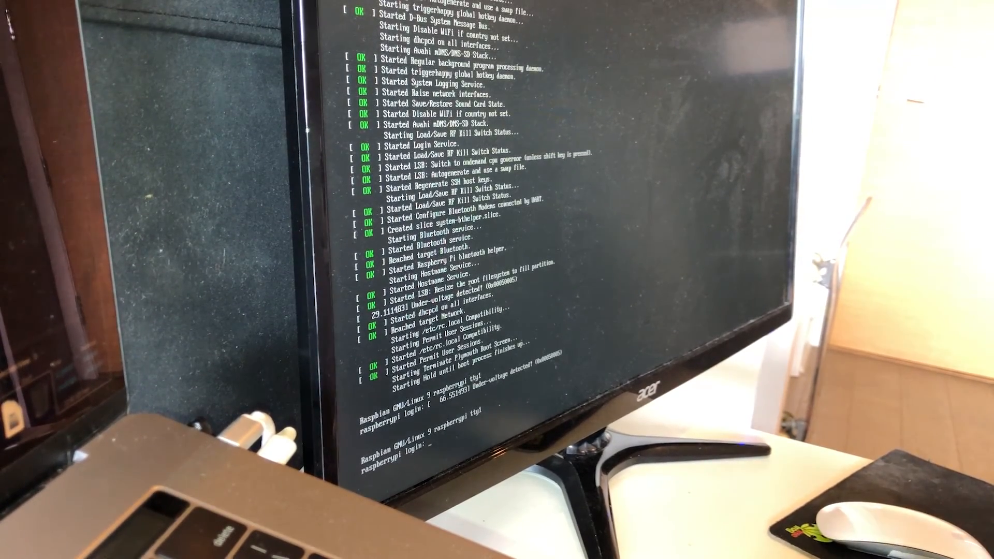
text(pi)
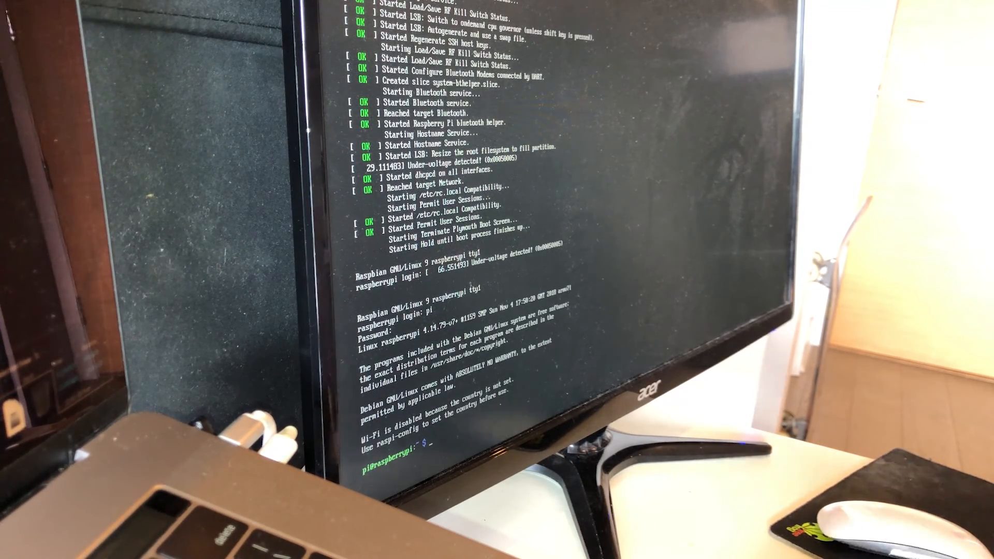
text(les)
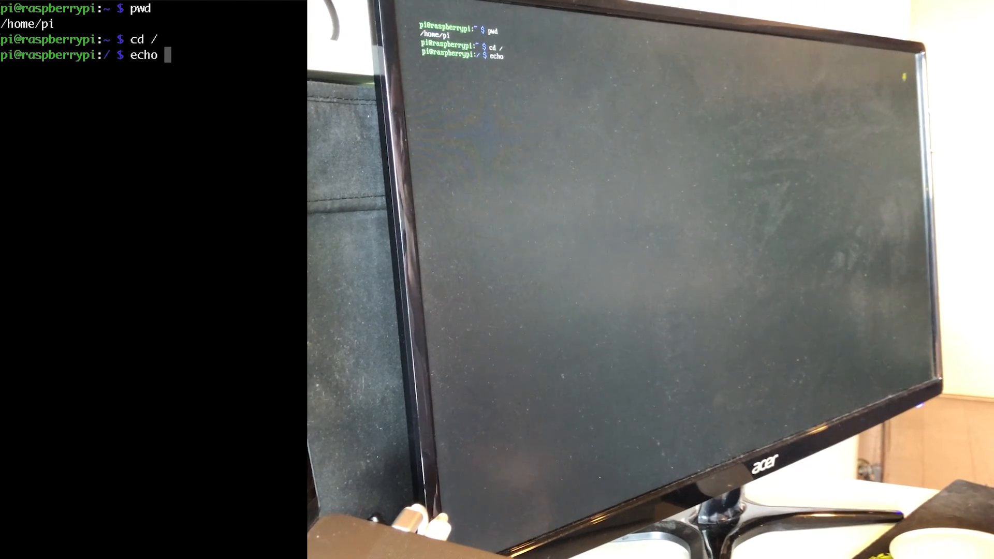
text(hello)
text(nano)
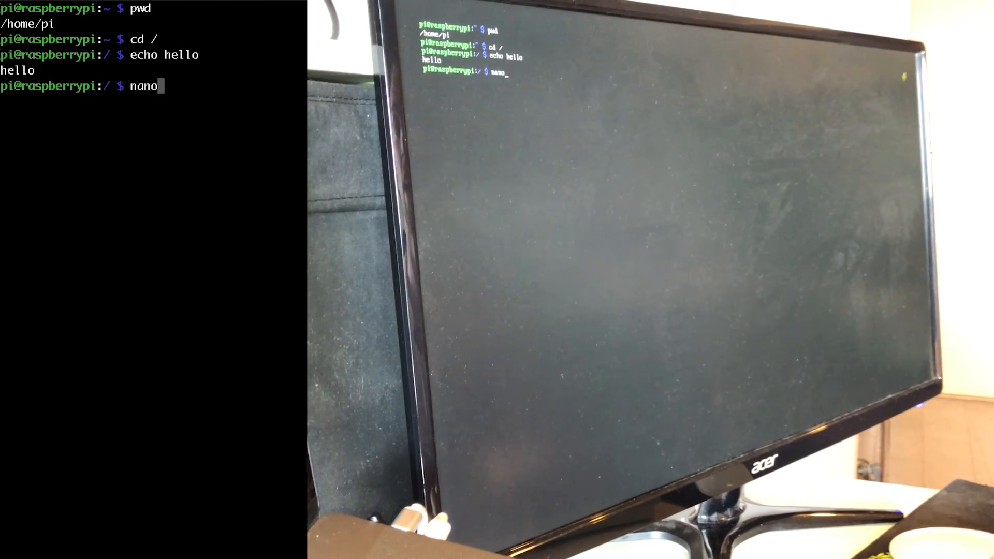
text(ne)
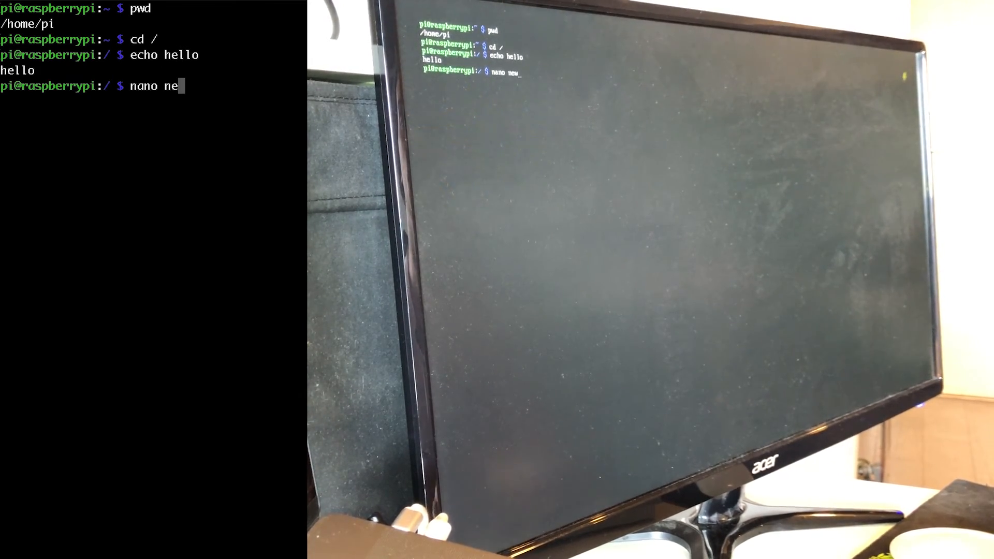